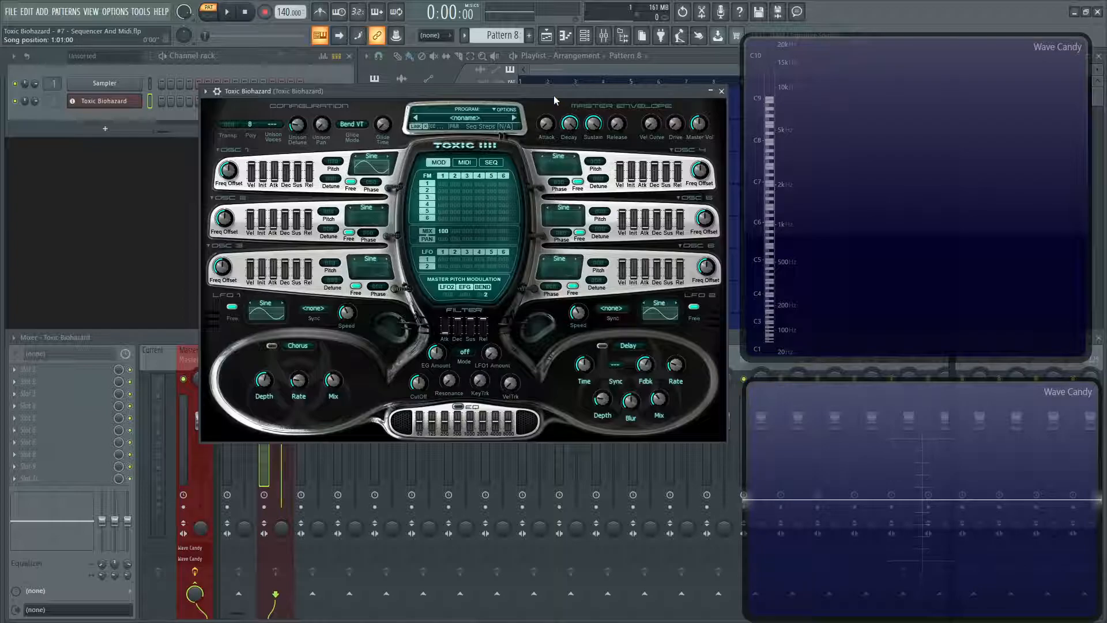
Show Toxic Biohazard's SEQ page, glance at the MIDI routing page, and return to SEQ
click(492, 161)
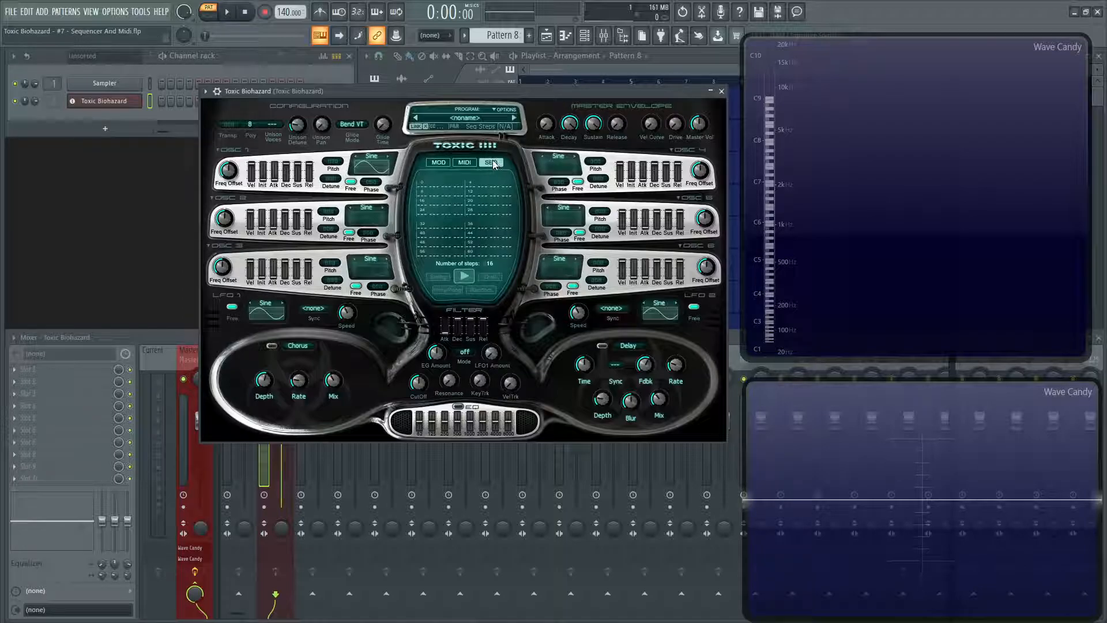
click(437, 161)
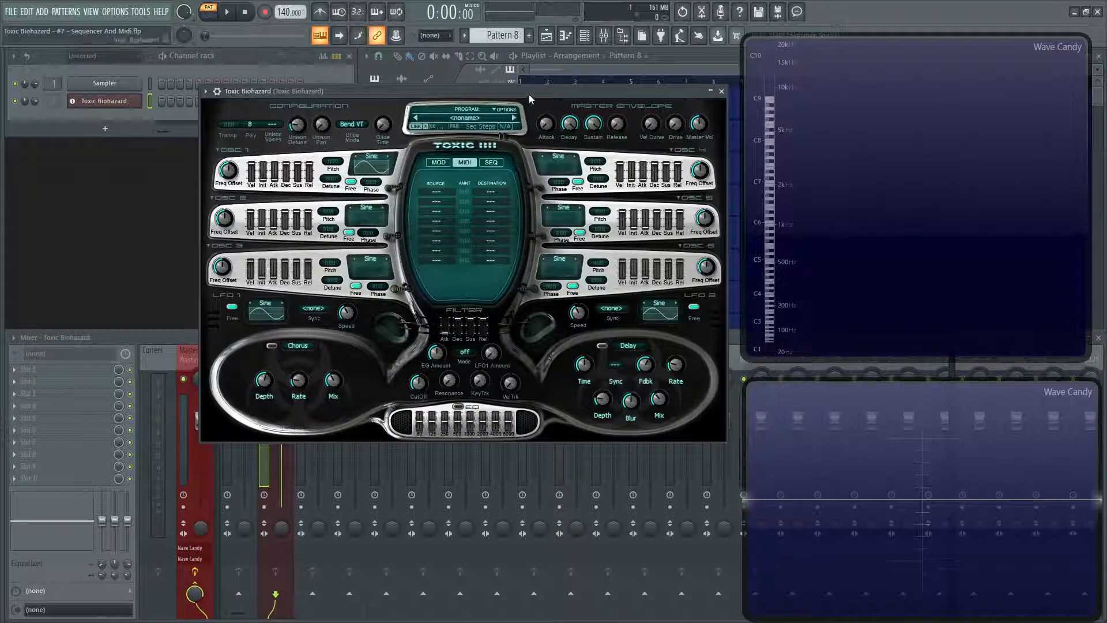
click(491, 162)
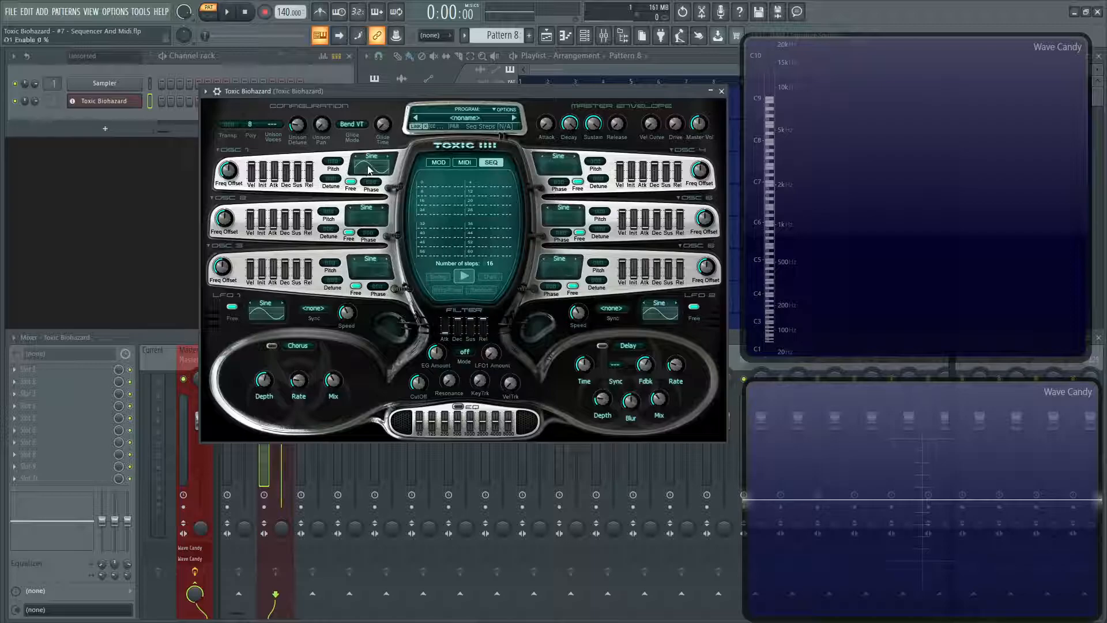
Make oscillator 1 a square wave and raise the sequencer's number of steps
click(371, 157)
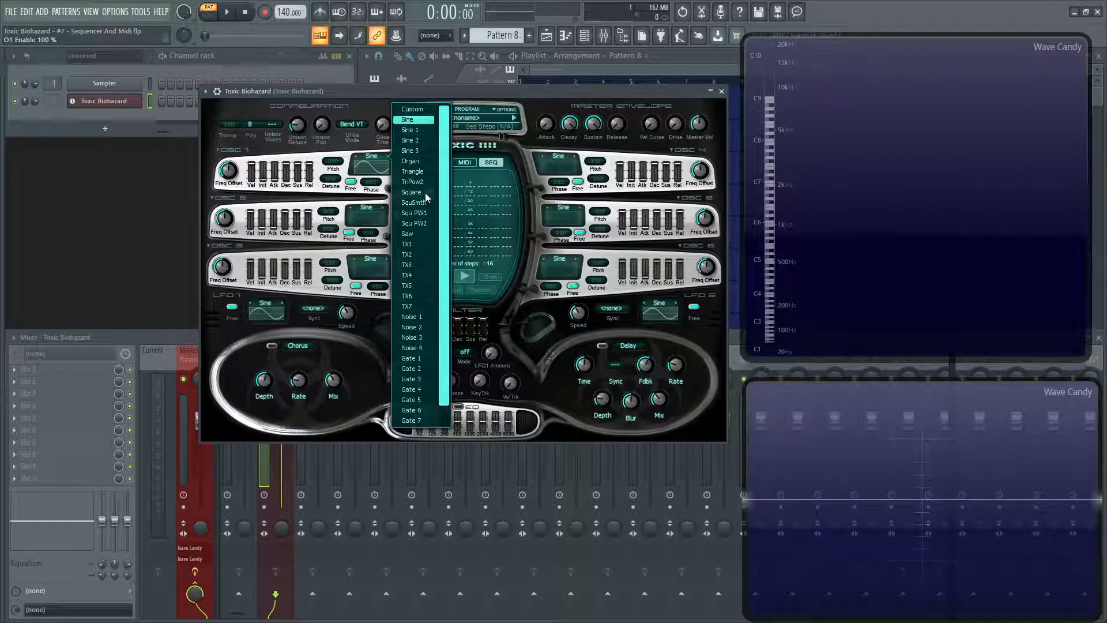
click(412, 191)
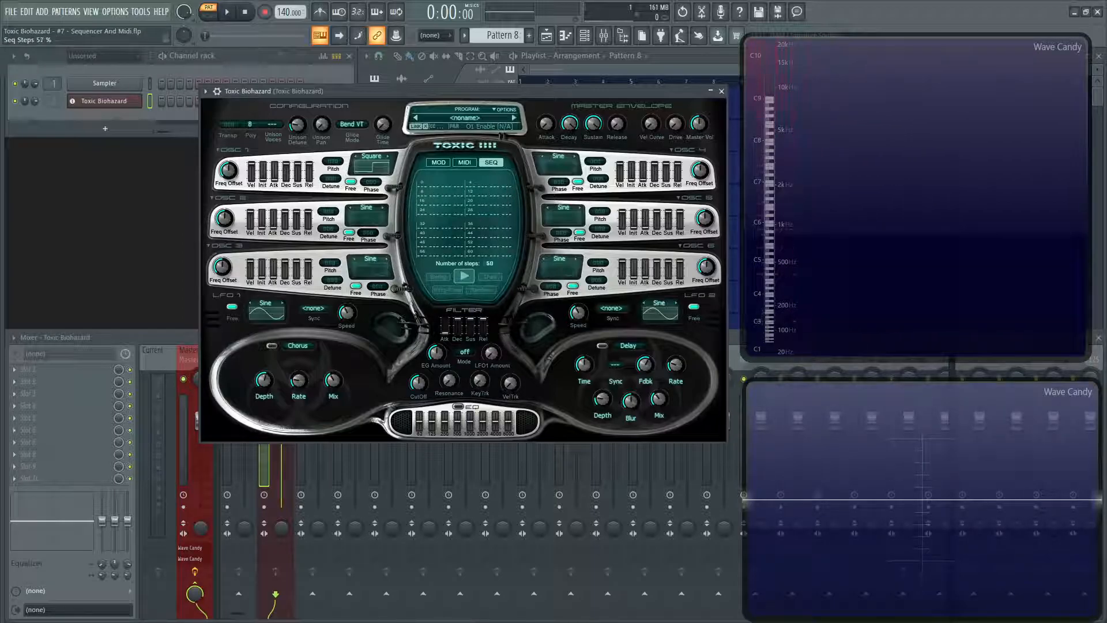
drag(491, 267, 492, 254)
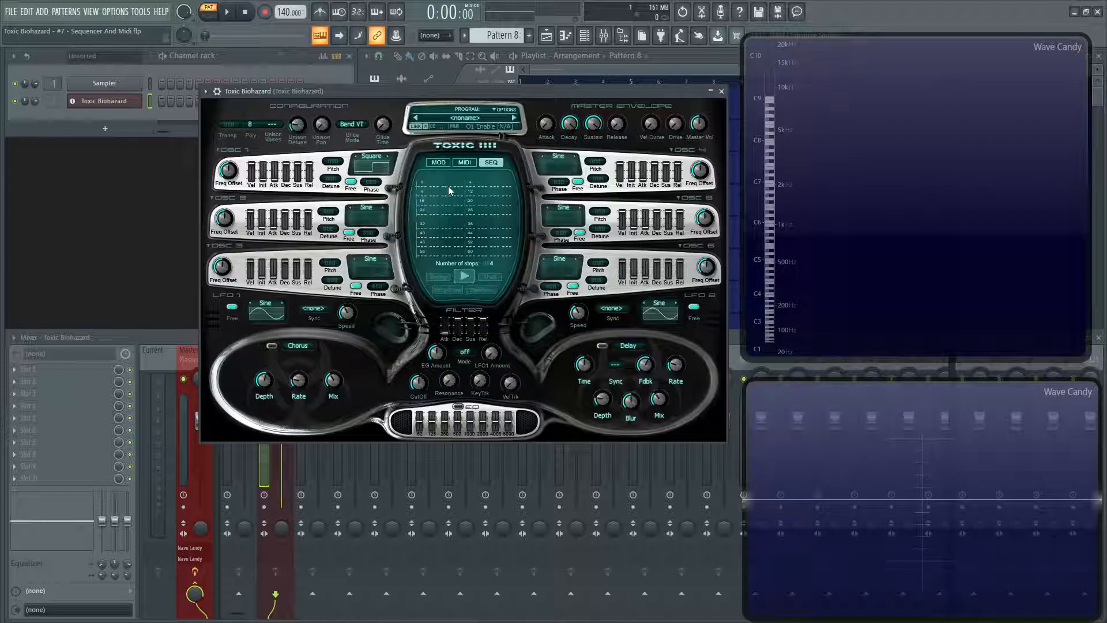
Edit the sequence grid, giving steps pitch offsets such as -12 and sustains
click(464, 275)
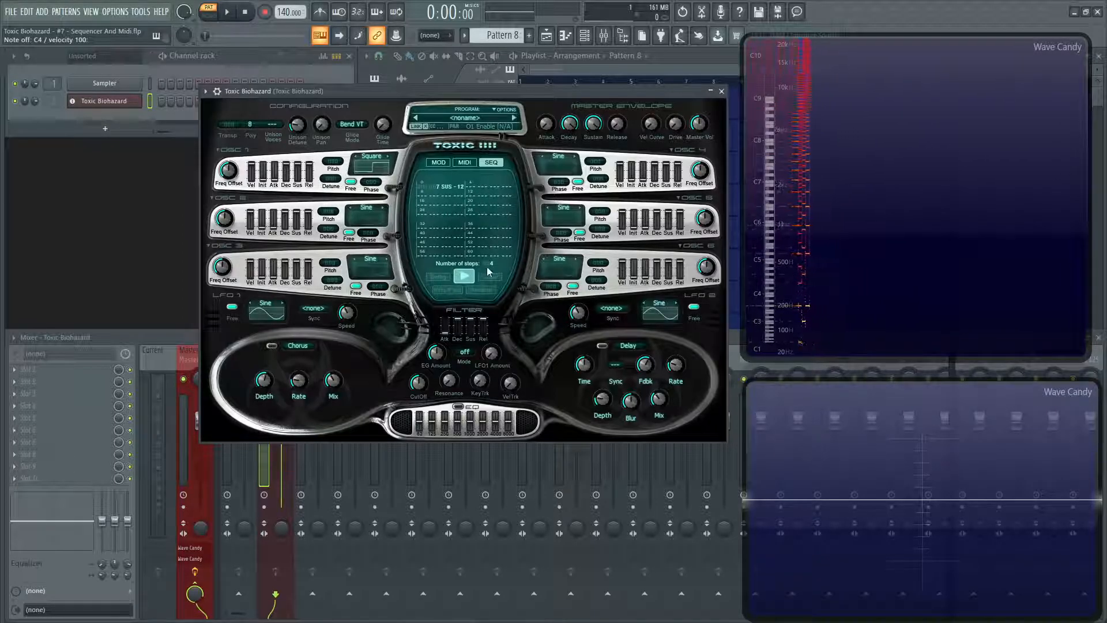
drag(492, 270, 491, 263)
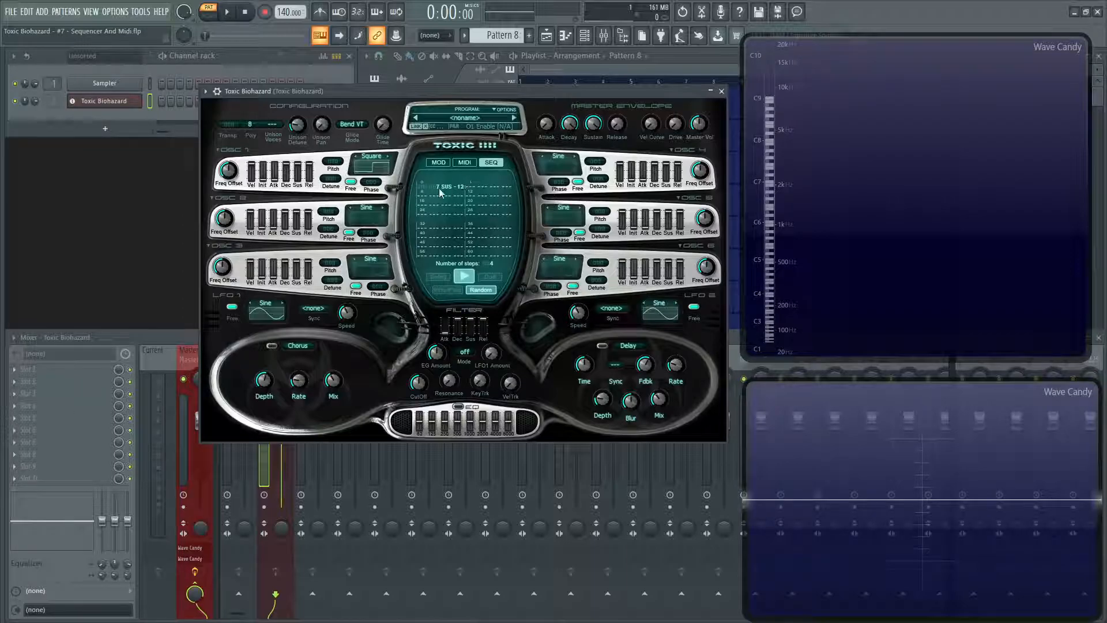
mouse_move(508, 191)
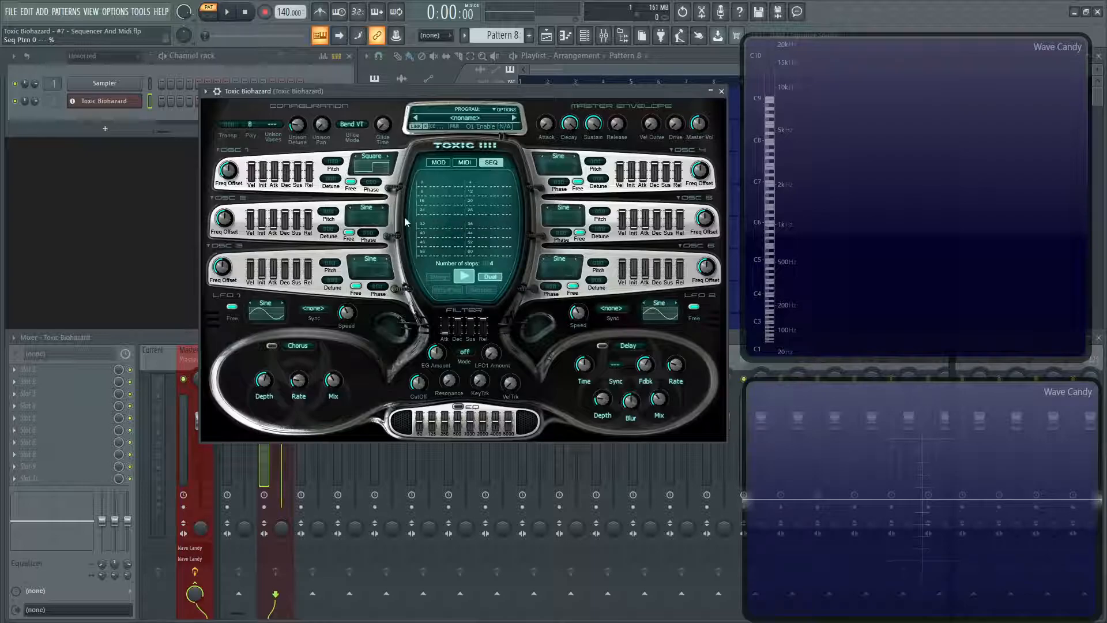
mouse_move(406, 189)
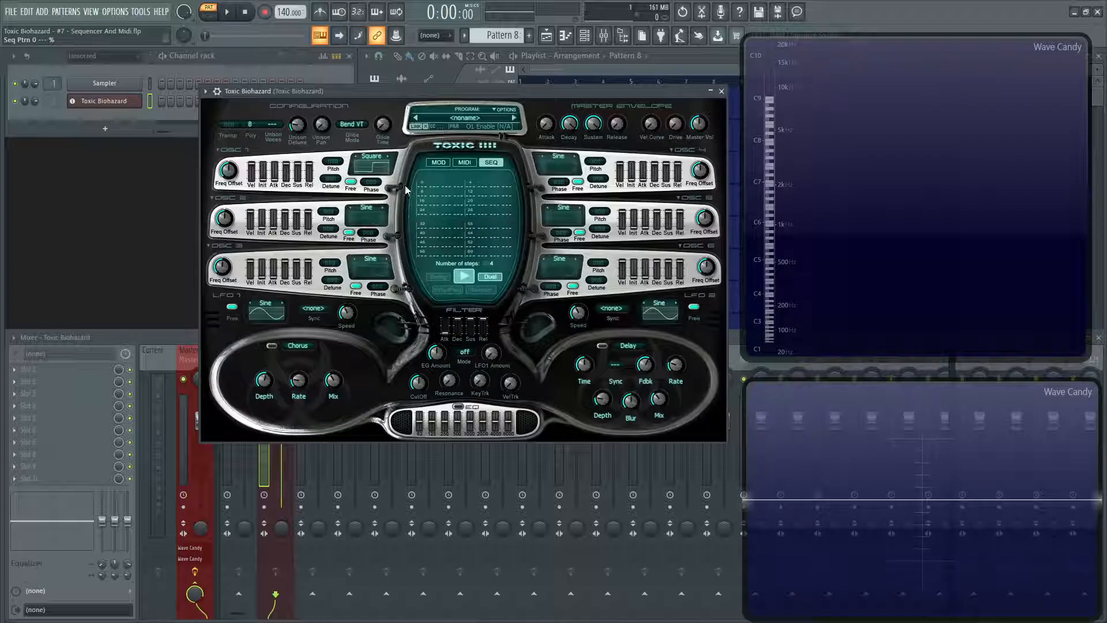
mouse_move(444, 148)
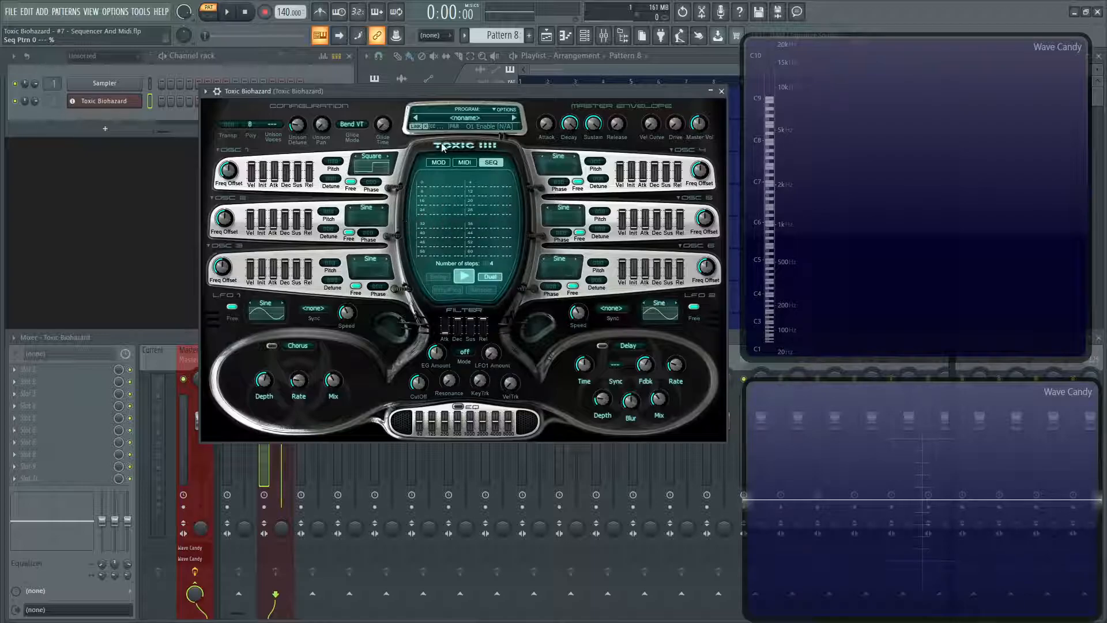
mouse_move(506, 196)
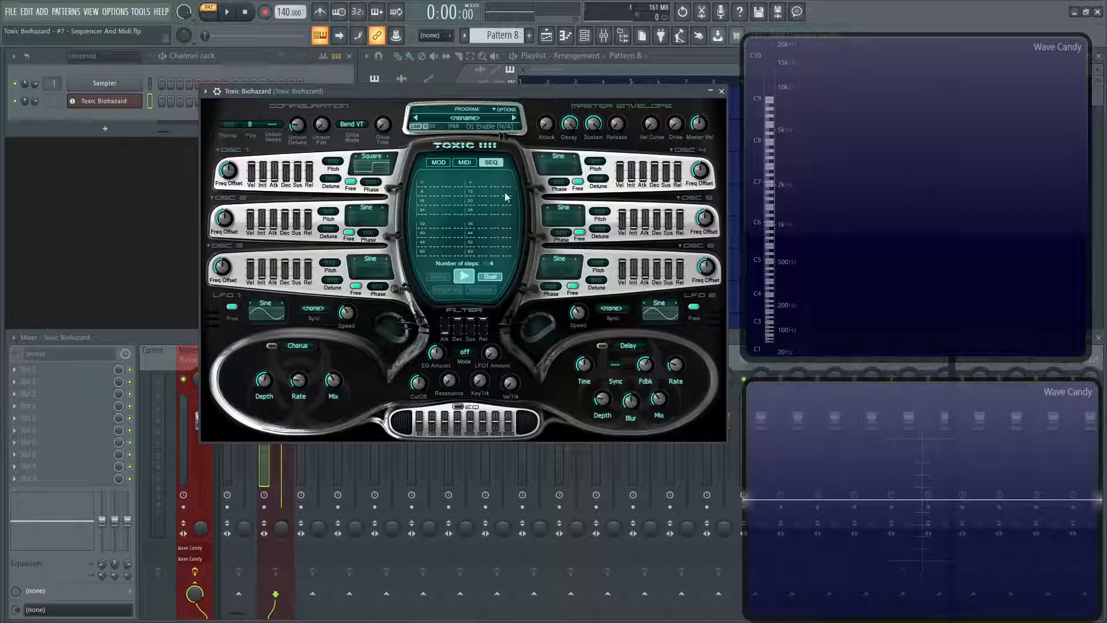
mouse_move(406, 241)
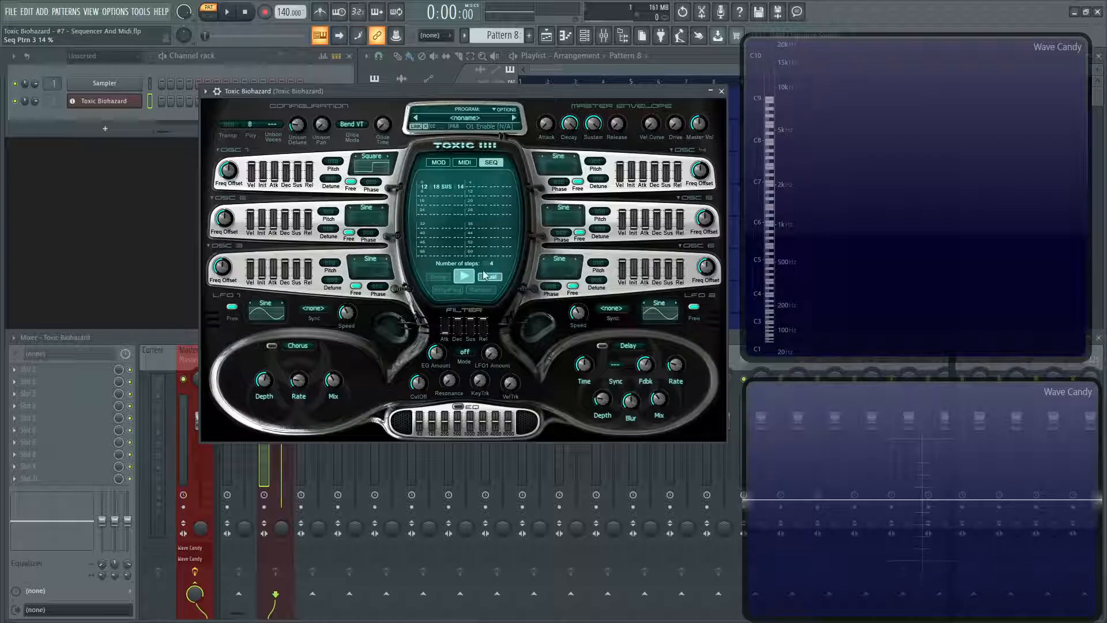
Audition the pattern and turn on dual sequencer mode at 64 steps
click(463, 276)
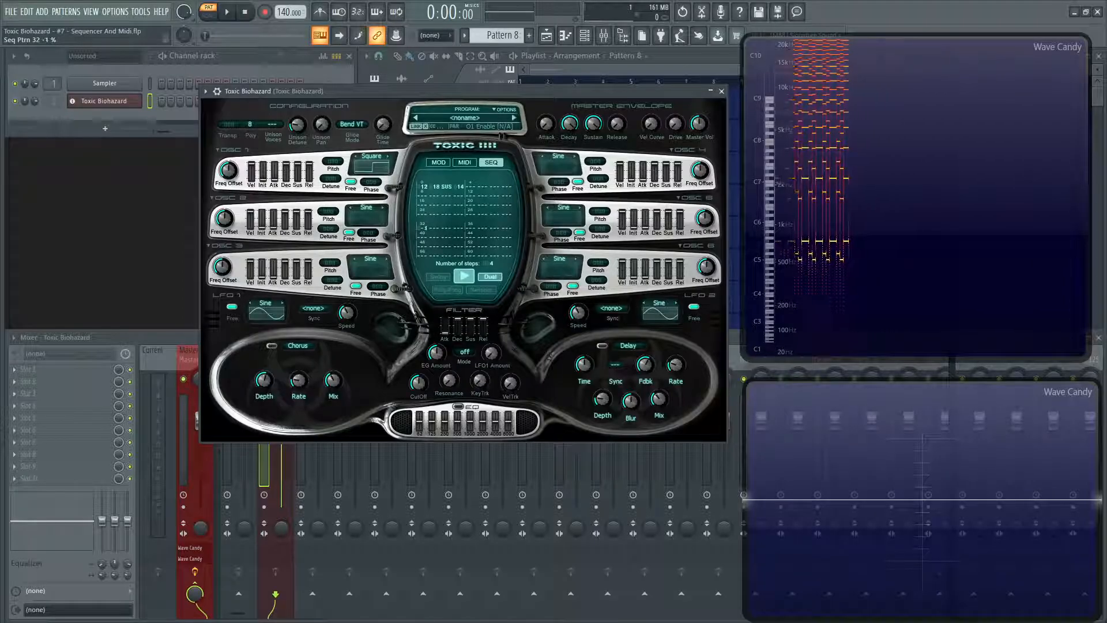
click(236, 11)
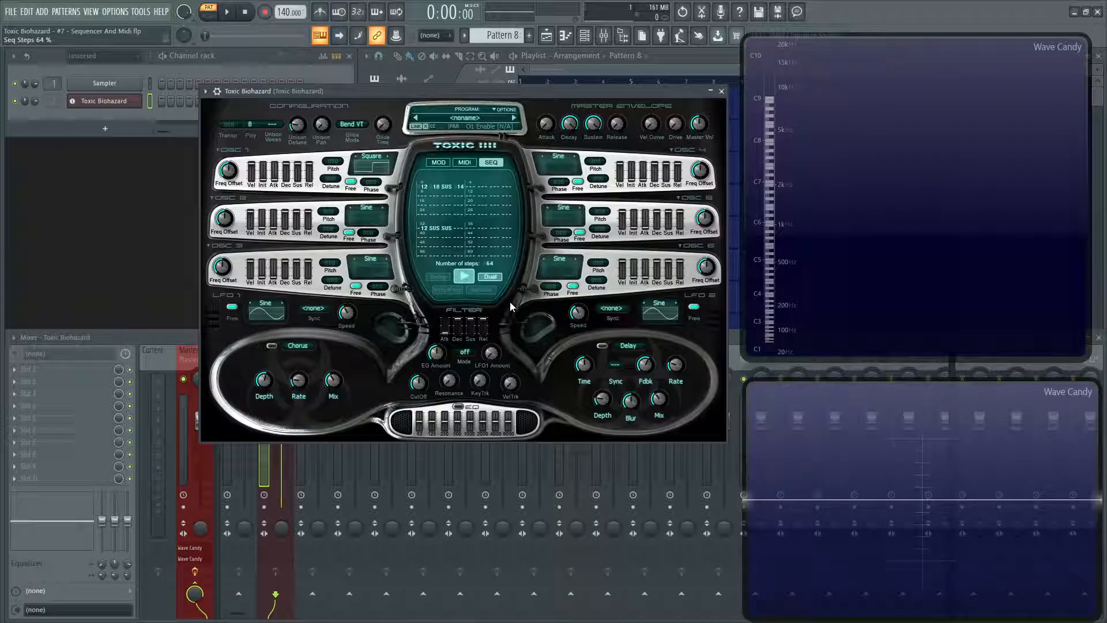
click(463, 276)
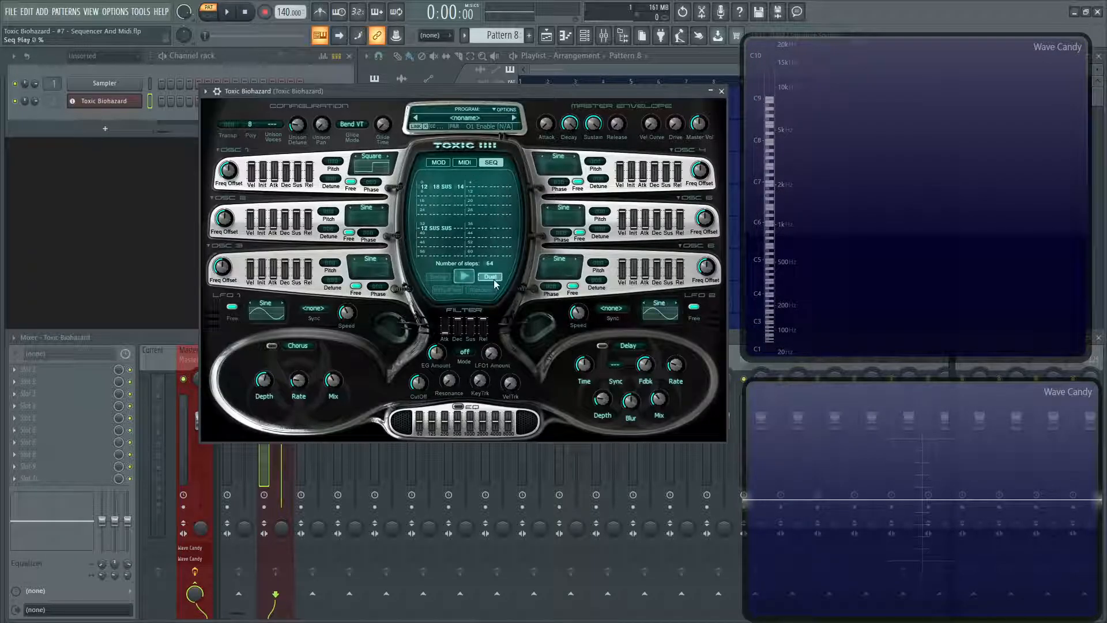
Switch to the MIDI routing page and drop down a Source slot's controller list
click(438, 161)
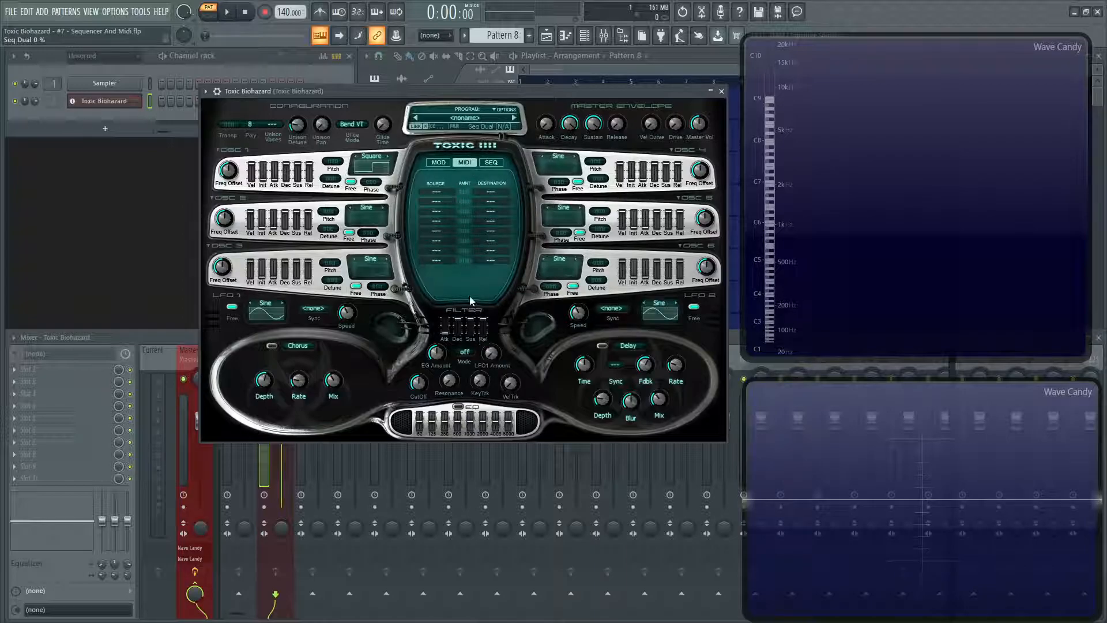
mouse_move(467, 252)
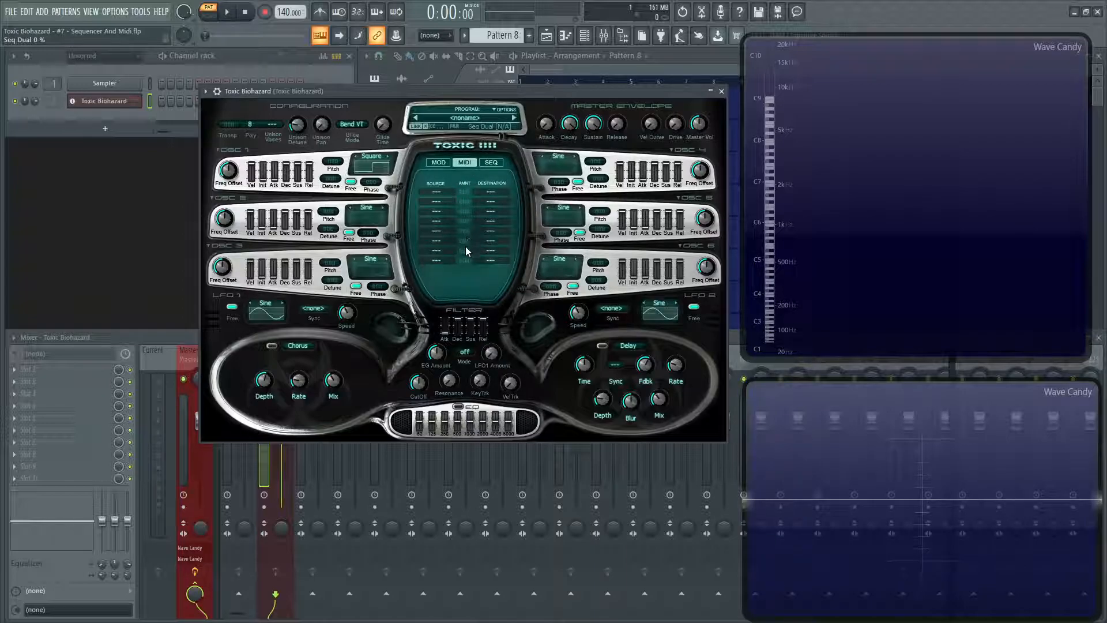
click(436, 195)
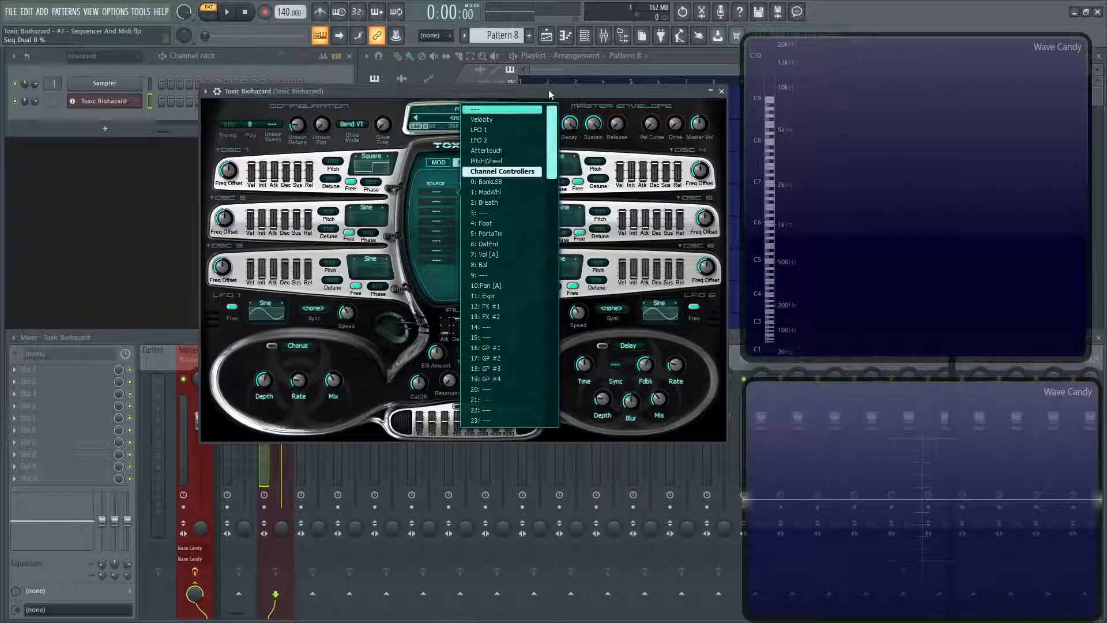
Browse the source and destination parameter lists, then dismiss them unassigned
scroll(down, 3)
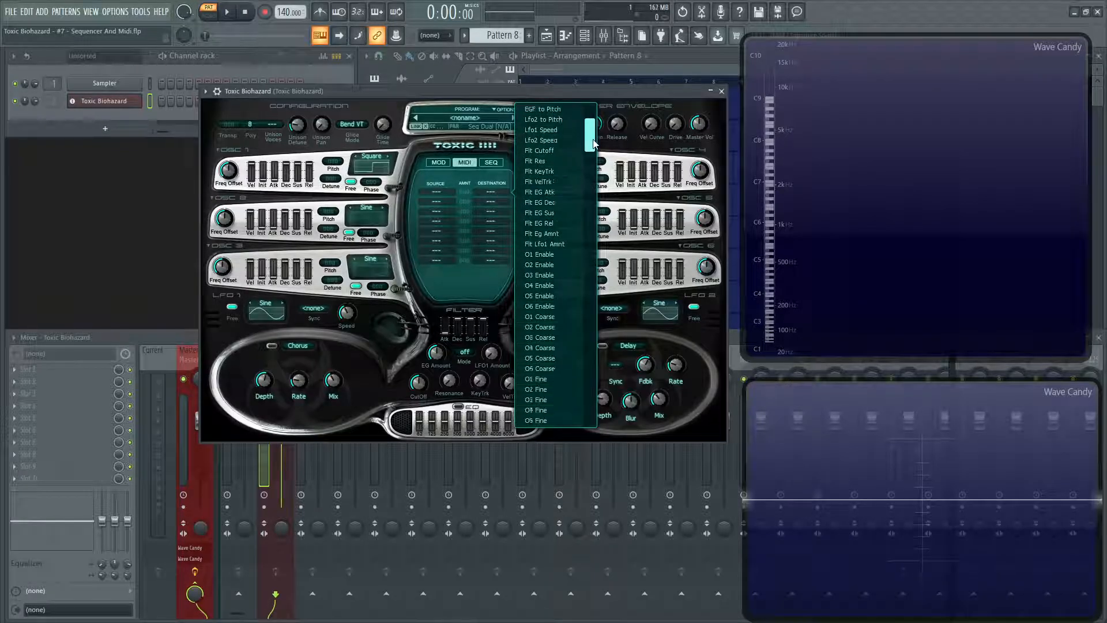
scroll(down, 3)
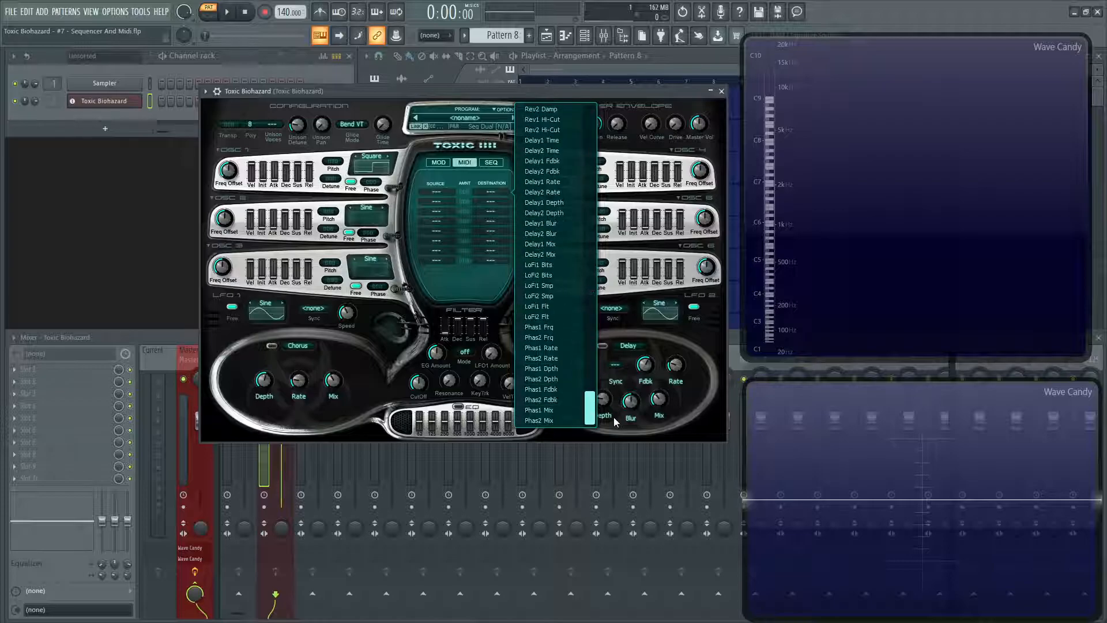
mouse_move(602, 488)
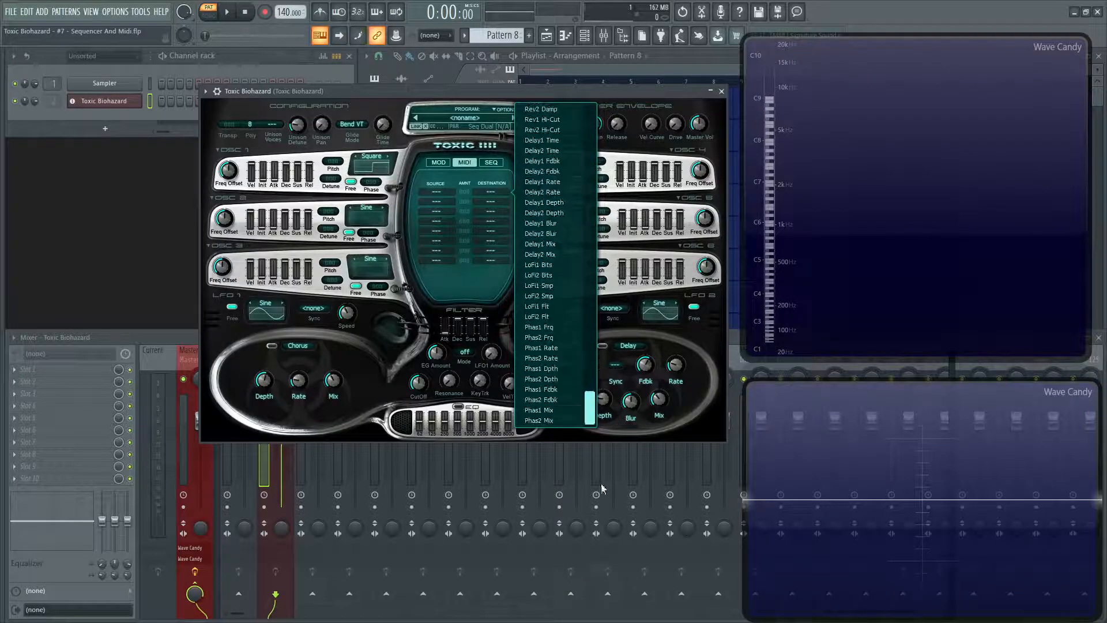
click(561, 92)
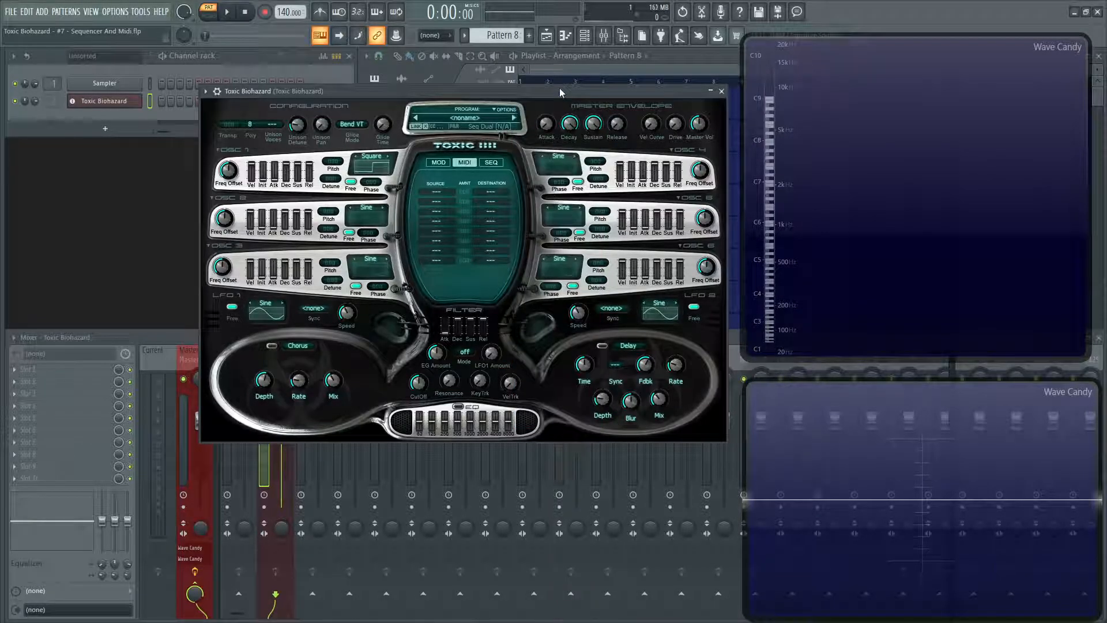
mouse_move(498, 207)
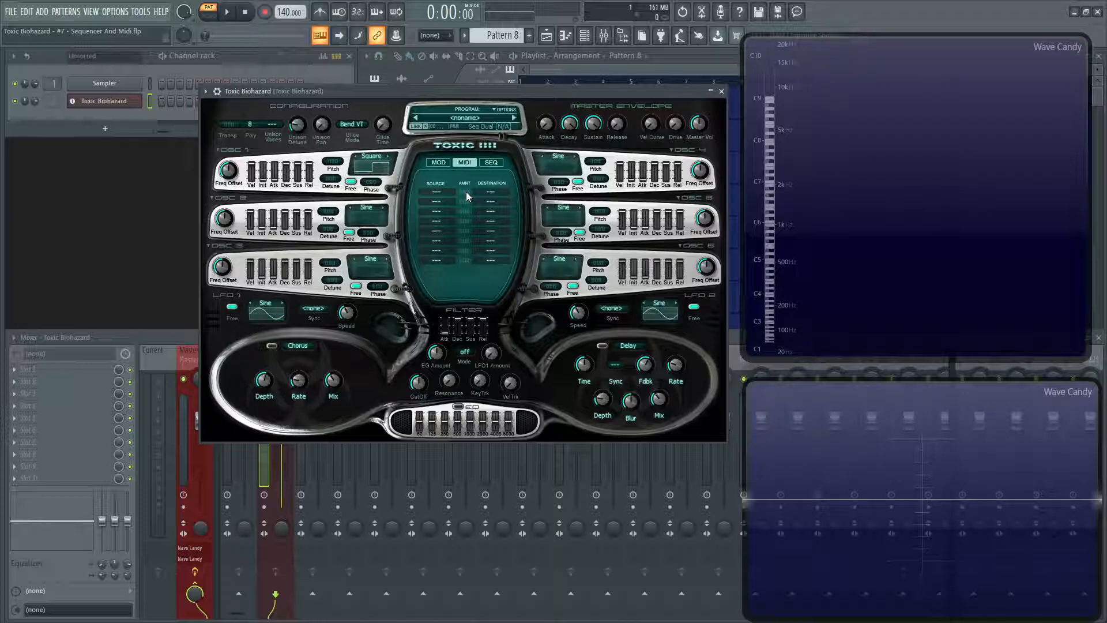
mouse_move(481, 193)
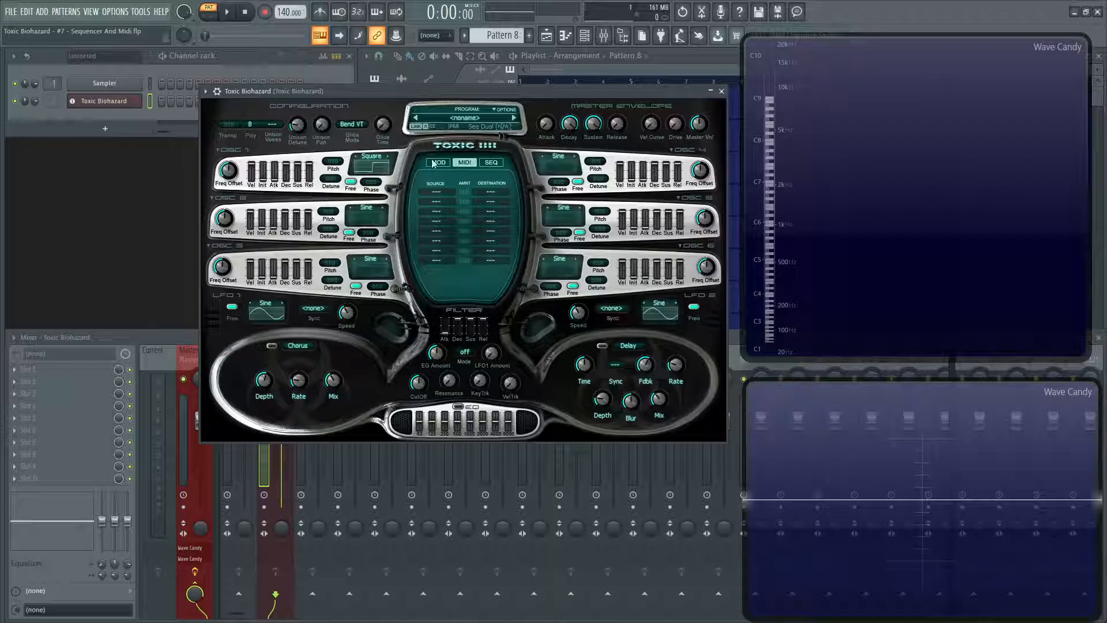
Go back to the SEQ page showing the 64-step dual pattern
click(491, 162)
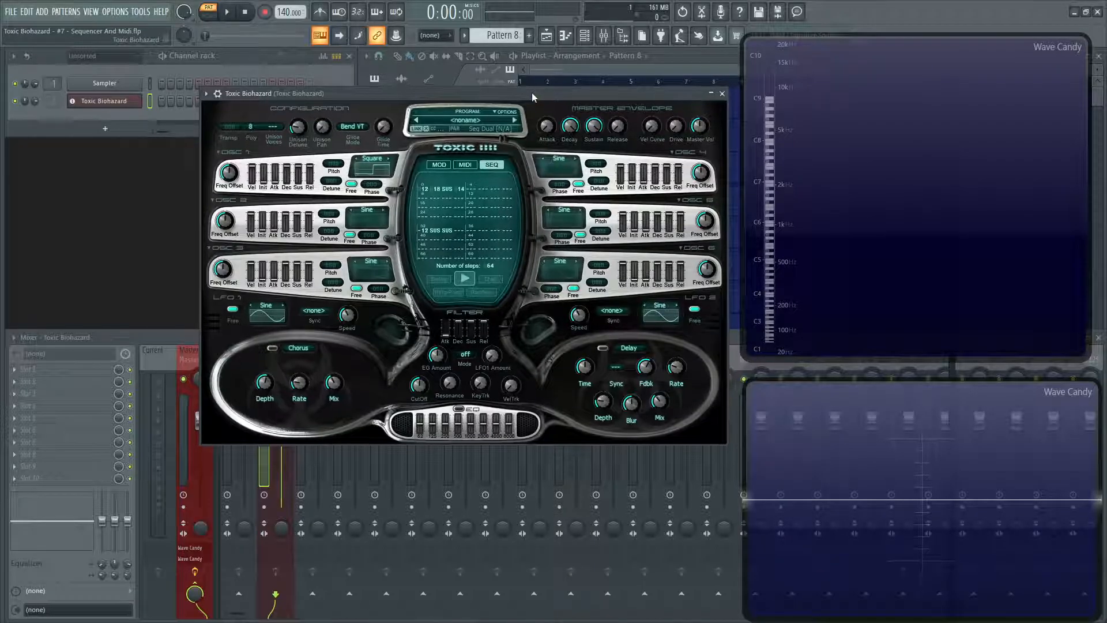
mouse_move(420, 238)
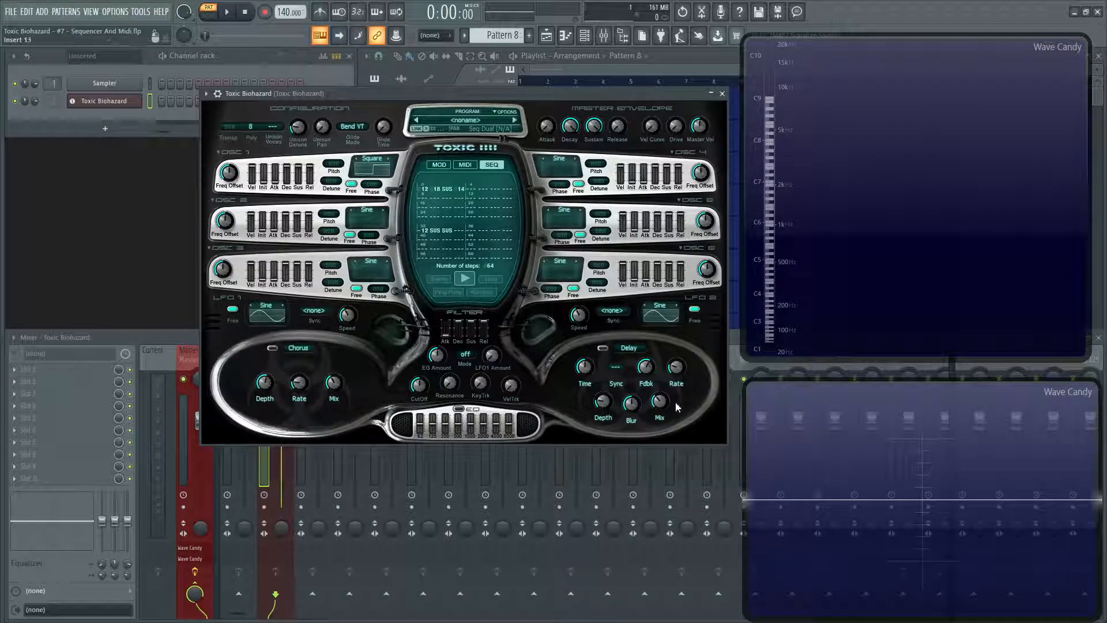
mouse_move(708, 353)
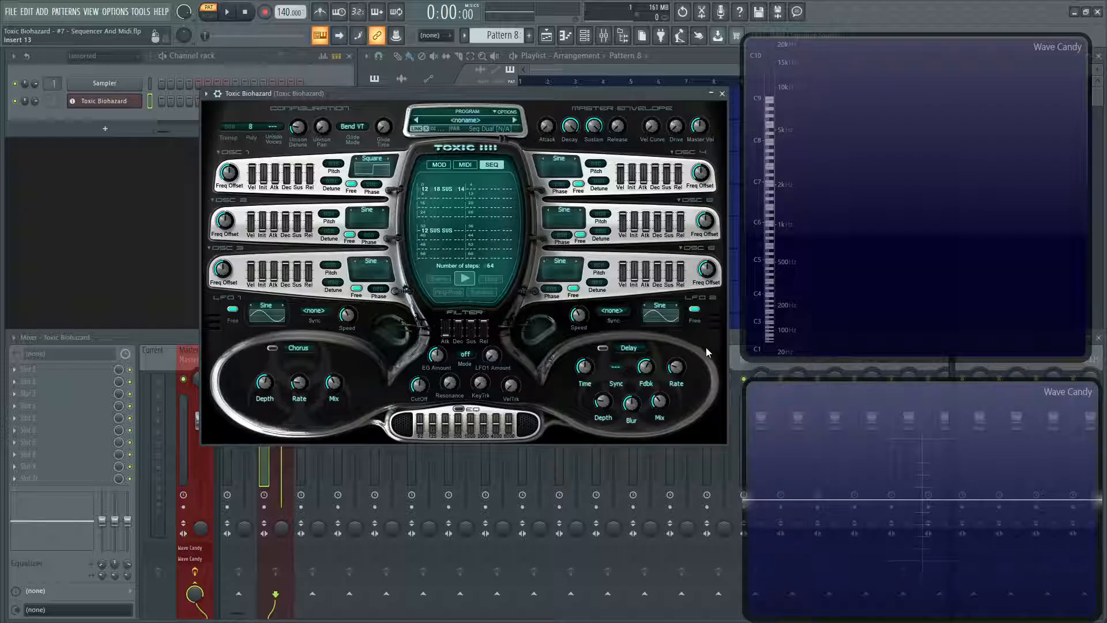